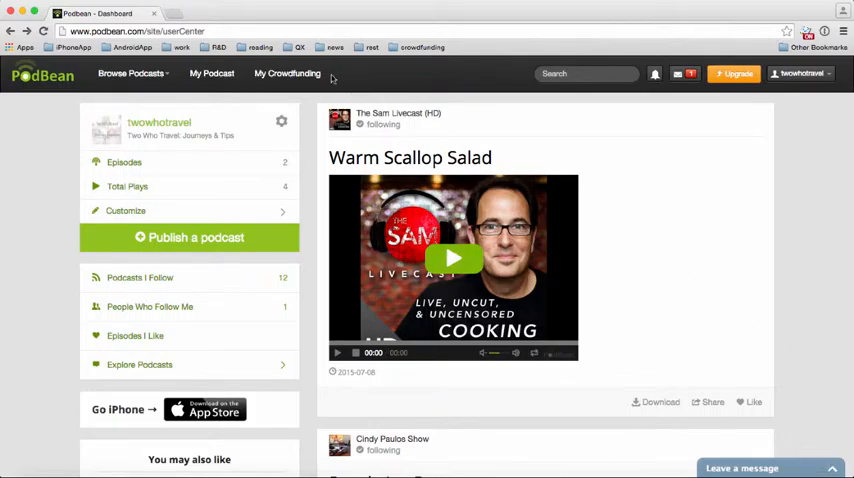
Step: Go to My Crowdfunding from the top navigation bar
click(287, 73)
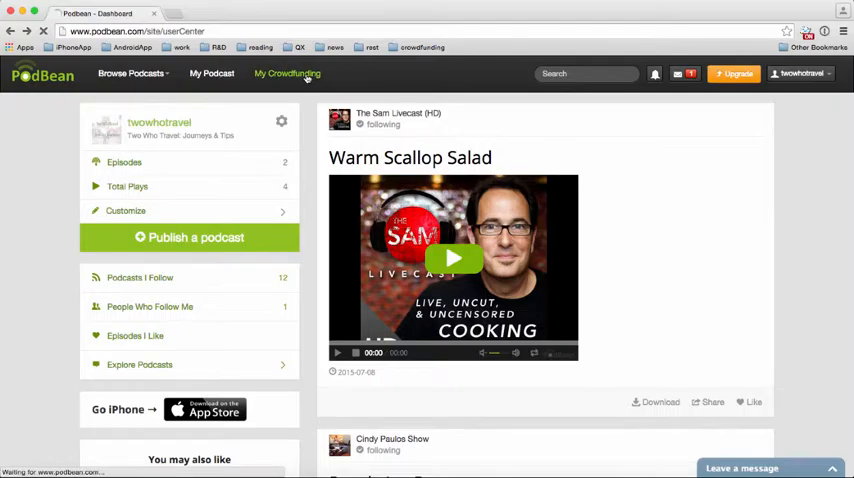
Step: Load the Manage Crowdfunding page listing the Two Who Travel: Journeys & Tips campaign
click(287, 73)
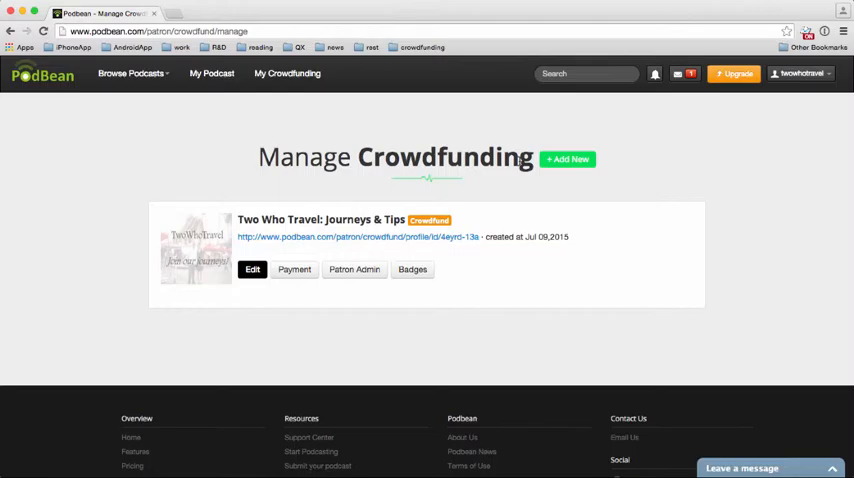
mouse_move(641, 157)
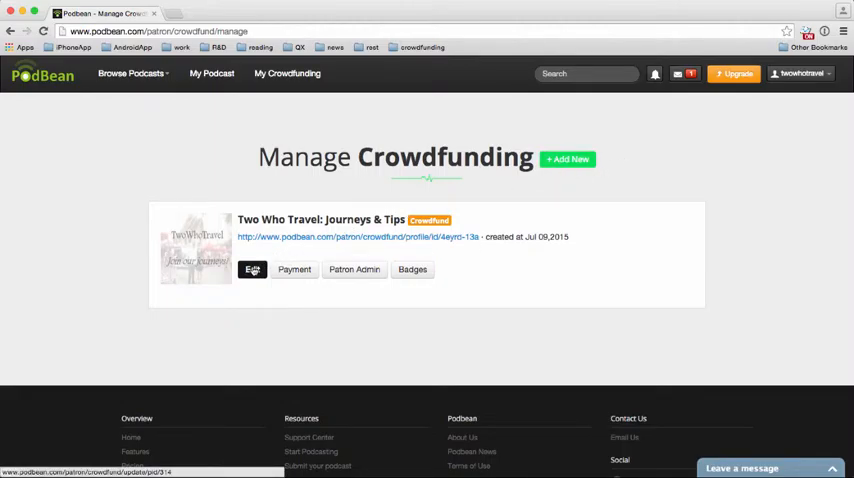
Step: Edit the Two Who Travel: Journeys & Tips campaign to reach its Update Crowdfunding Page
click(252, 269)
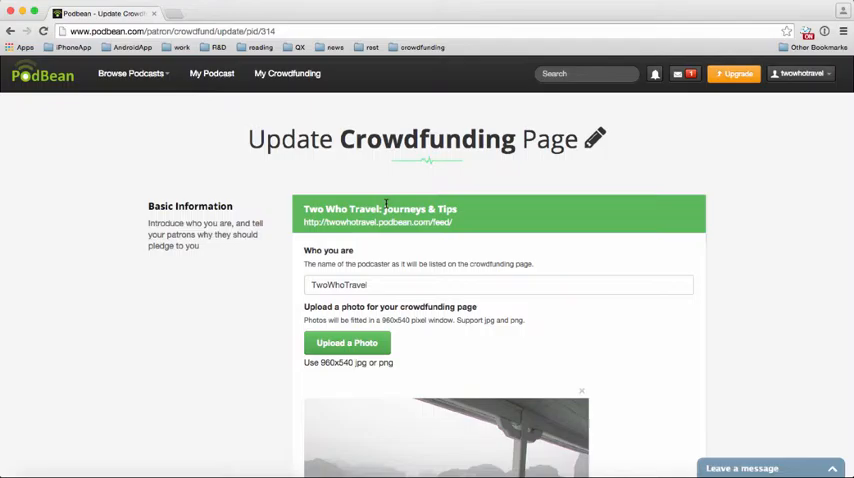
mouse_move(658, 207)
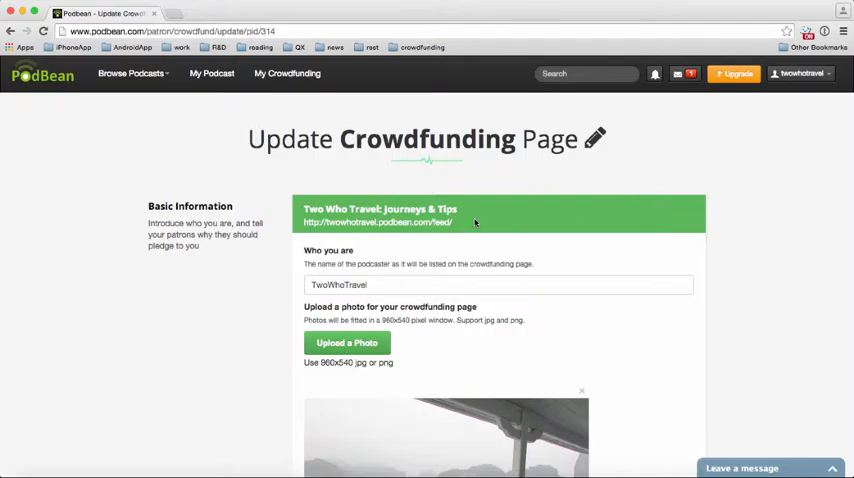
mouse_move(573, 237)
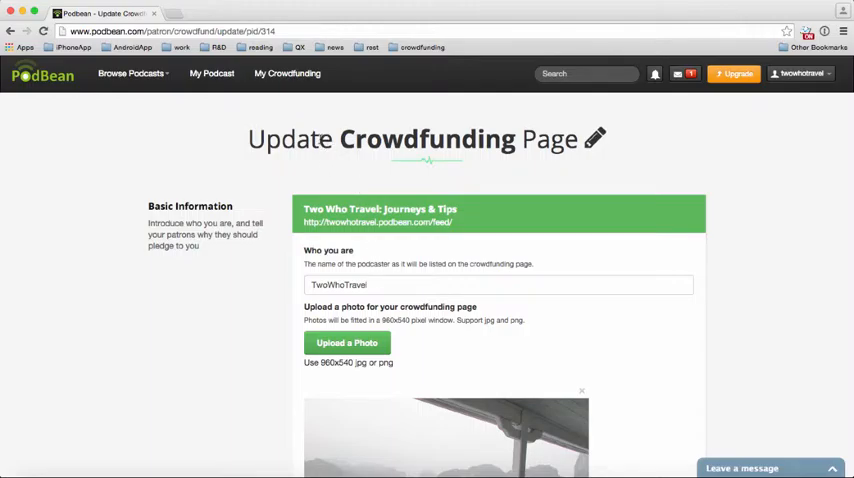
mouse_move(359, 173)
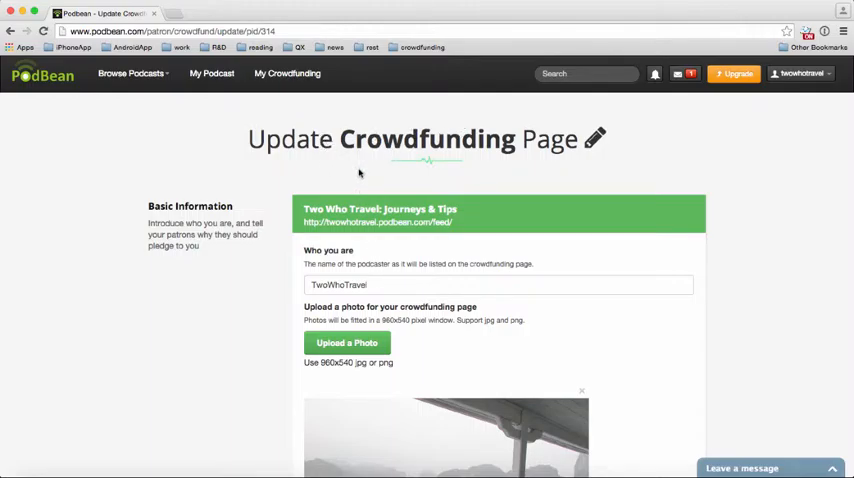
click(497, 285)
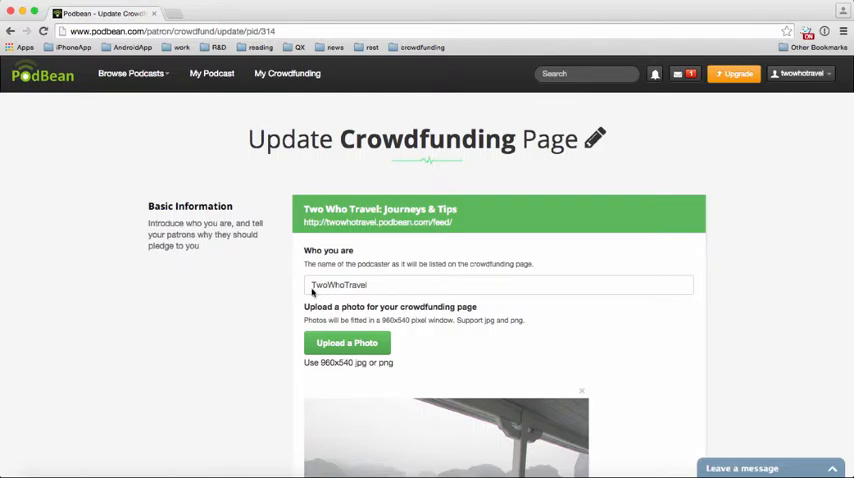
scroll(down, 3)
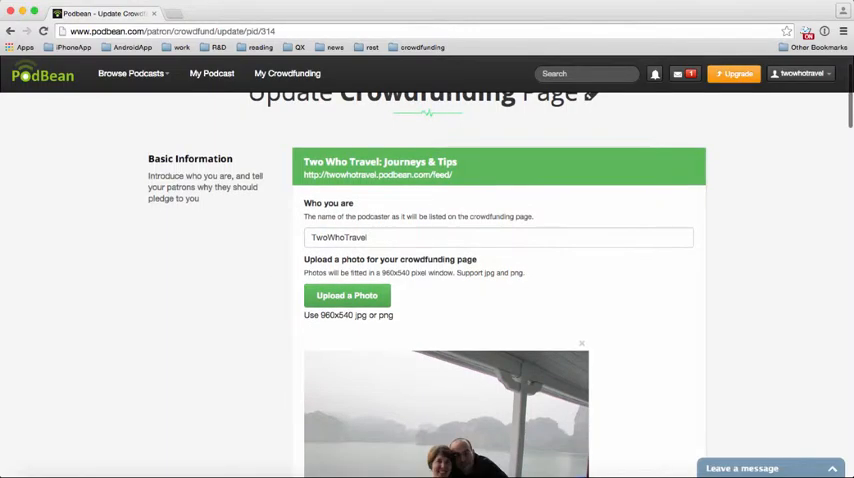
scroll(down, 3)
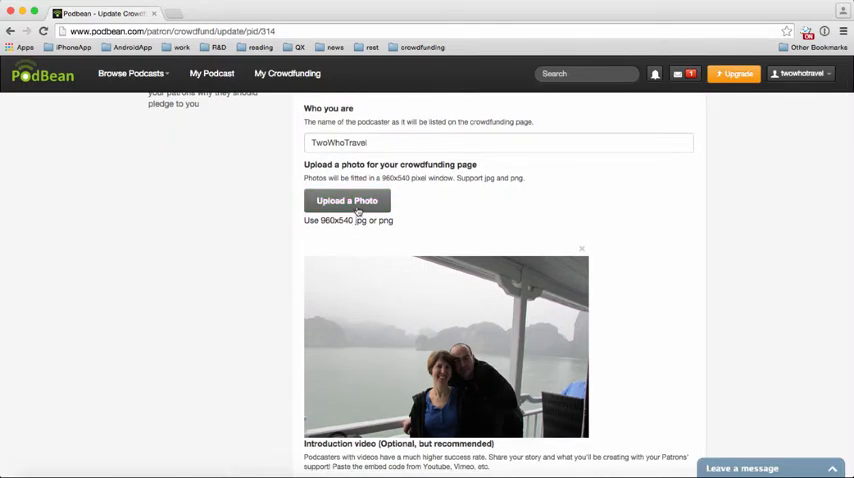
mouse_move(270, 247)
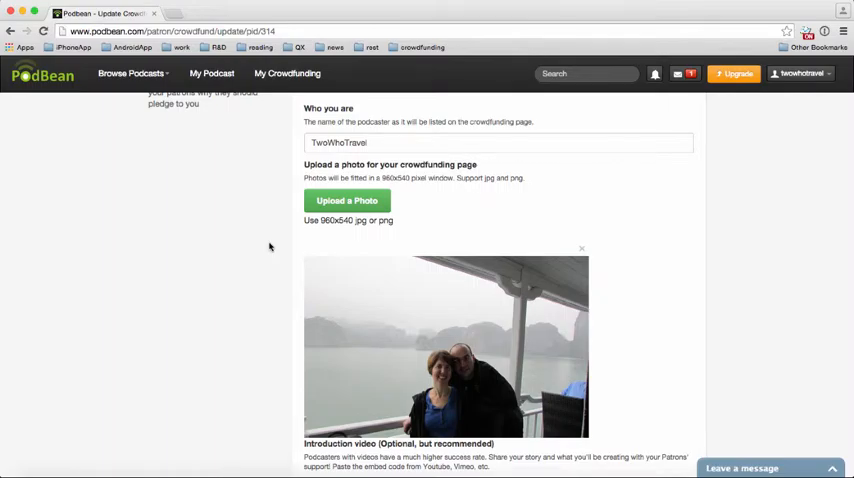
mouse_move(377, 267)
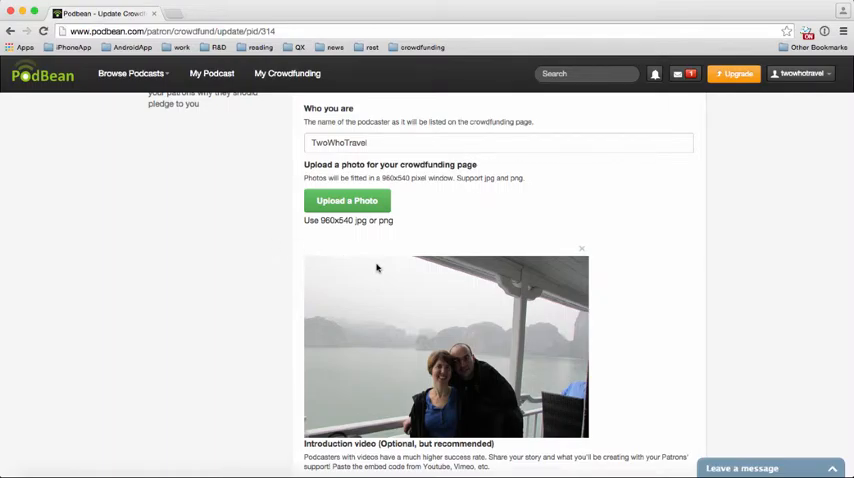
mouse_move(339, 233)
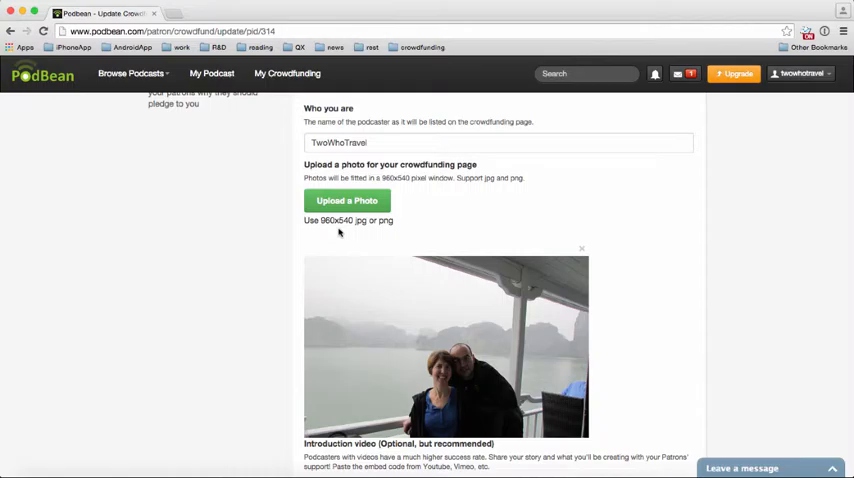
mouse_move(242, 289)
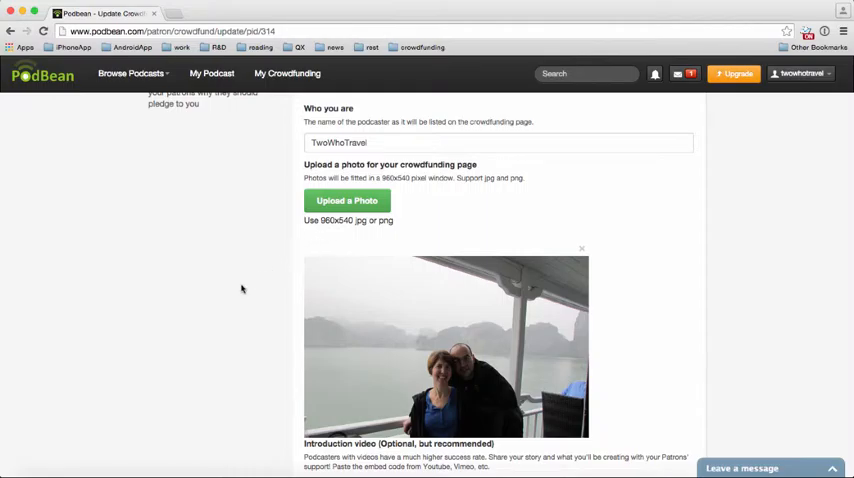
scroll(down, 3)
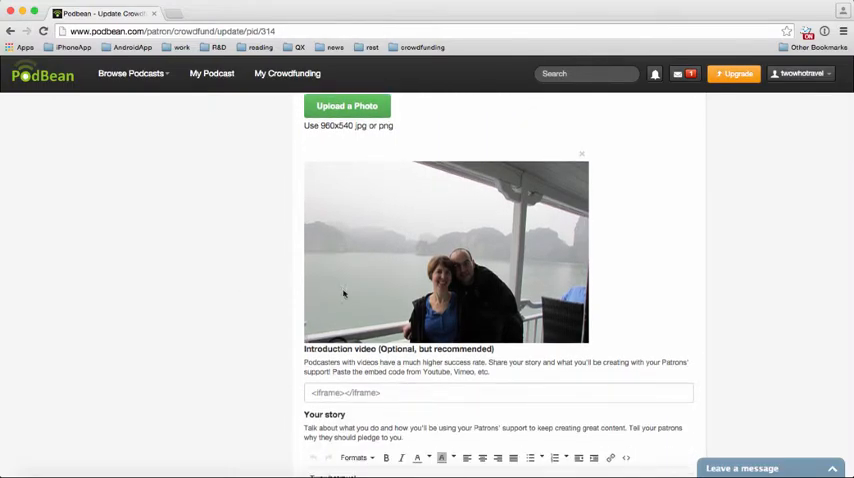
mouse_move(232, 382)
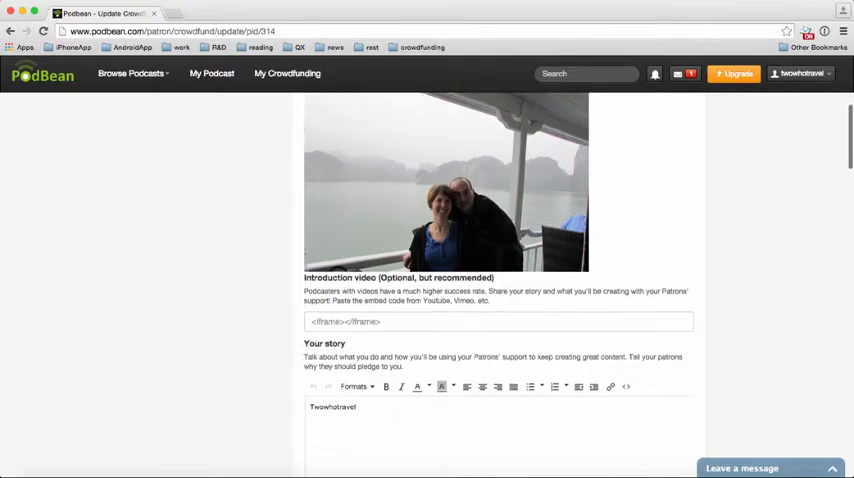
scroll(down, 3)
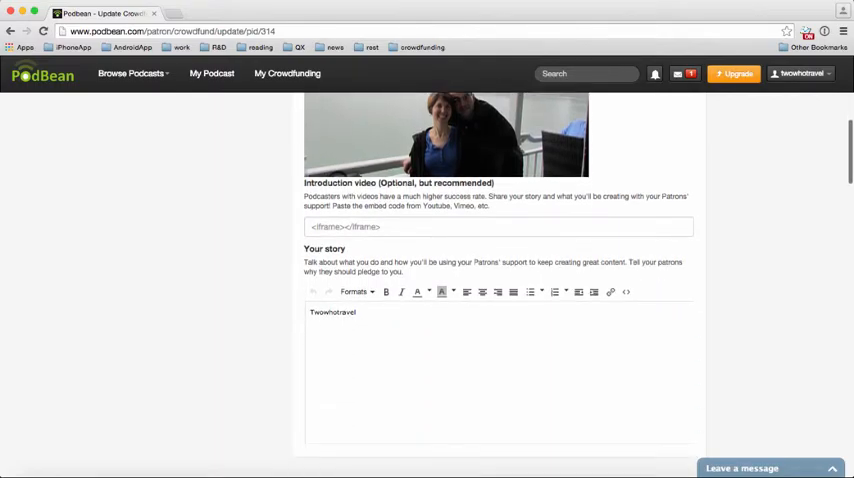
scroll(down, 3)
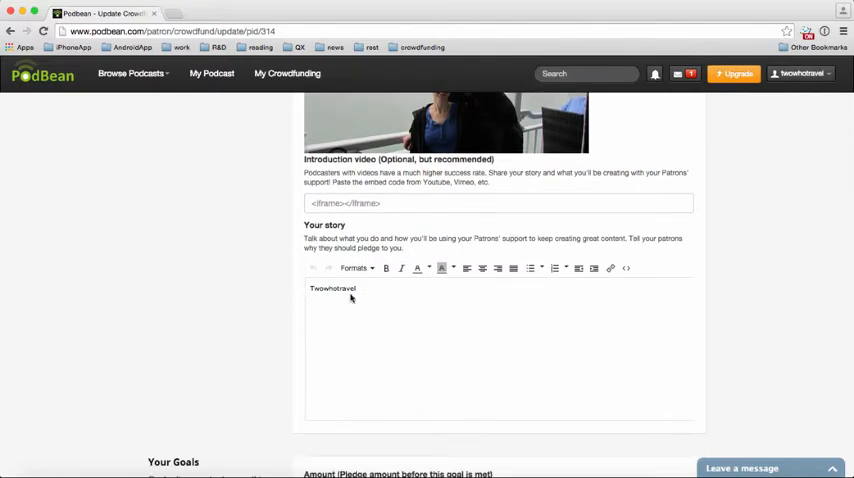
mouse_move(389, 252)
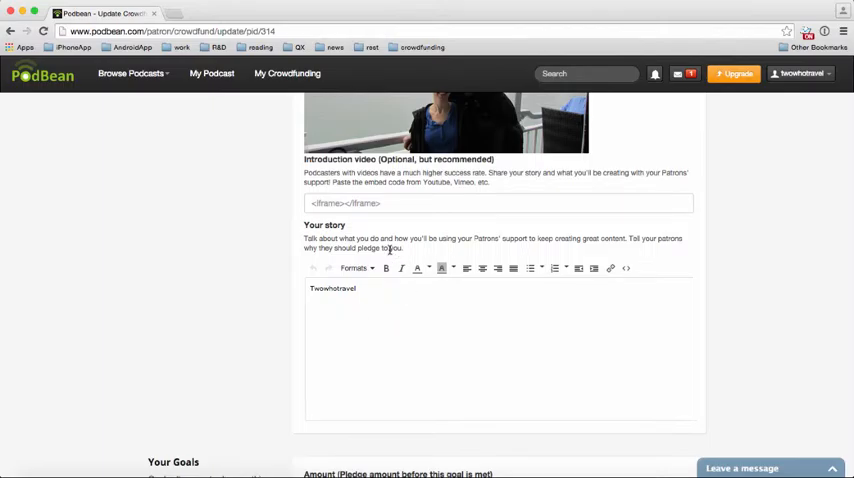
mouse_move(376, 305)
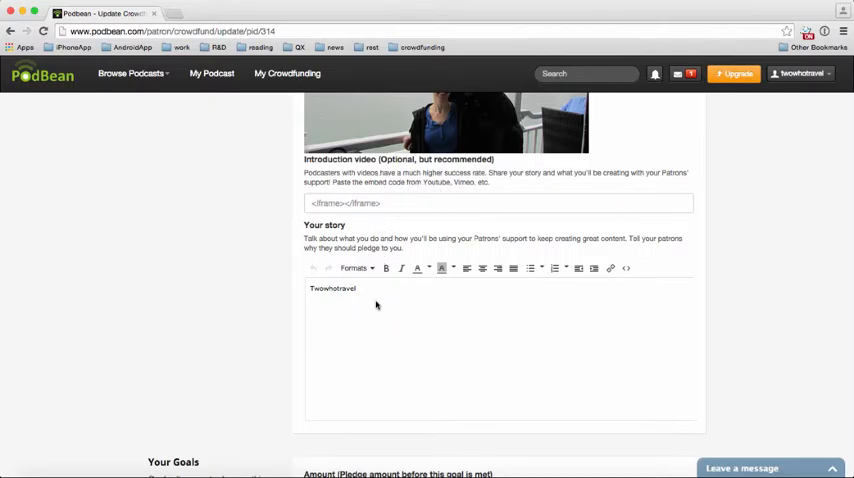
mouse_move(229, 299)
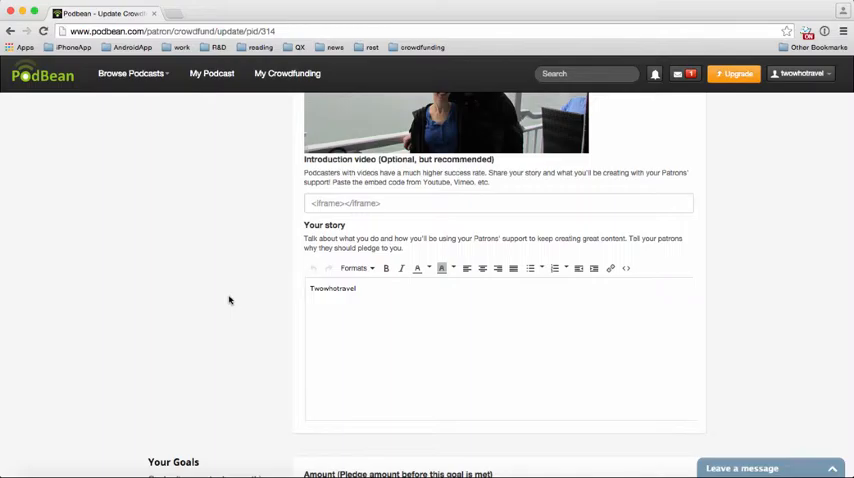
scroll(down, 3)
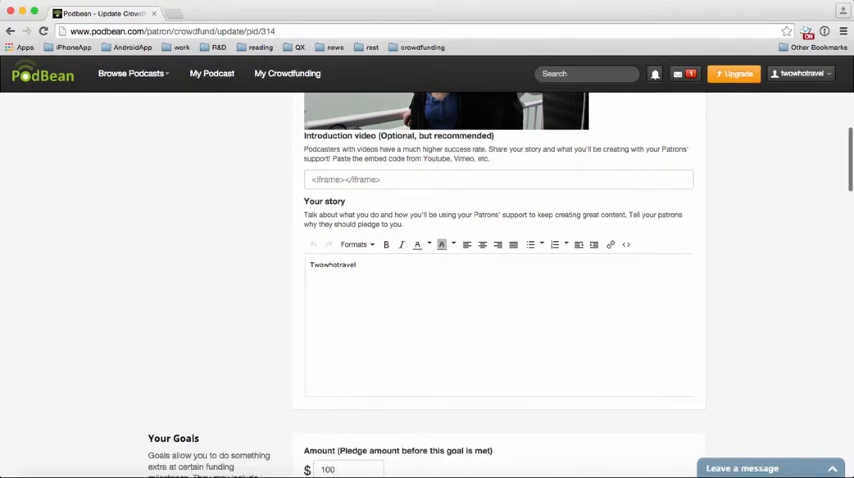
scroll(down, 3)
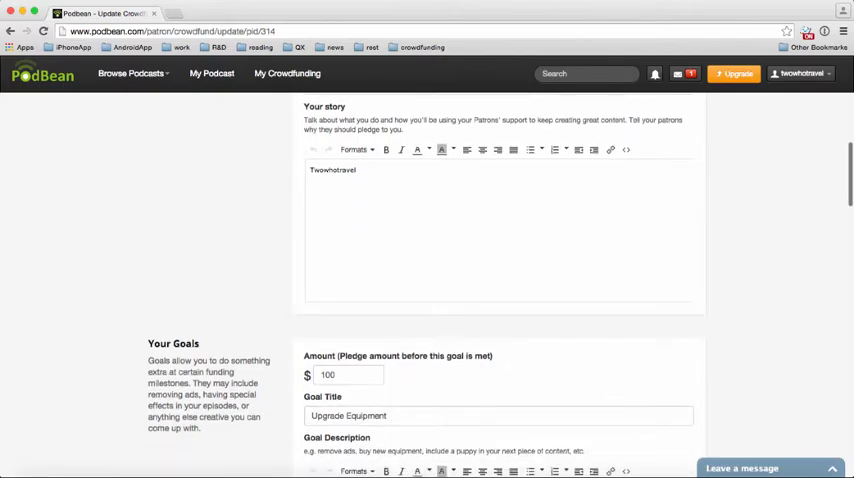
scroll(down, 3)
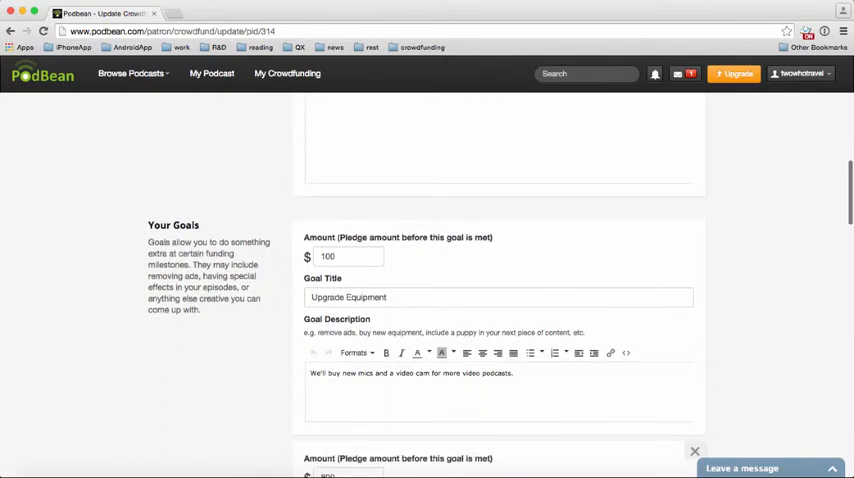
scroll(up, 3)
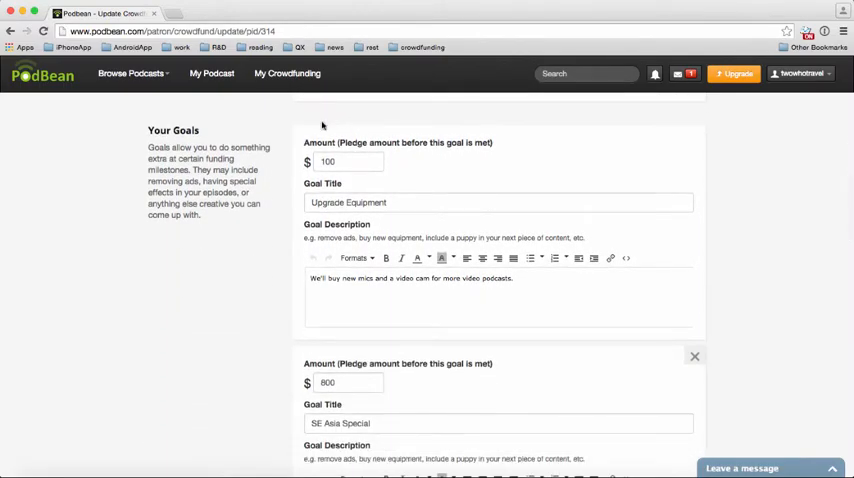
mouse_move(135, 260)
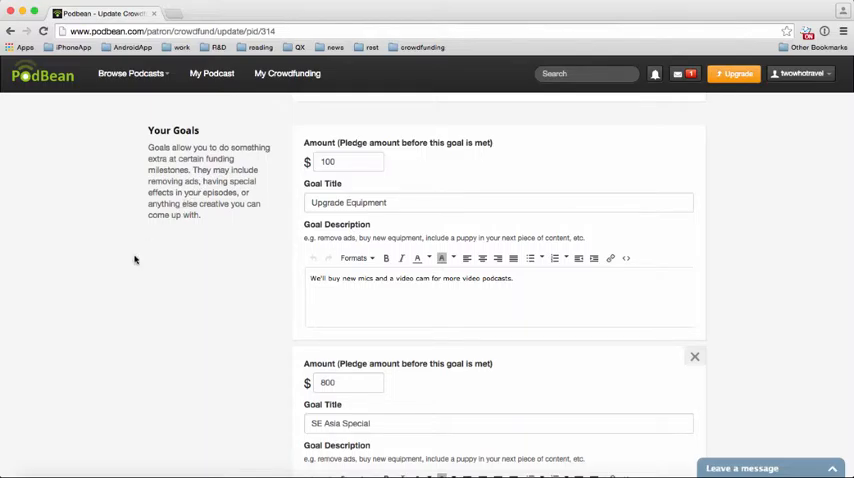
mouse_move(108, 301)
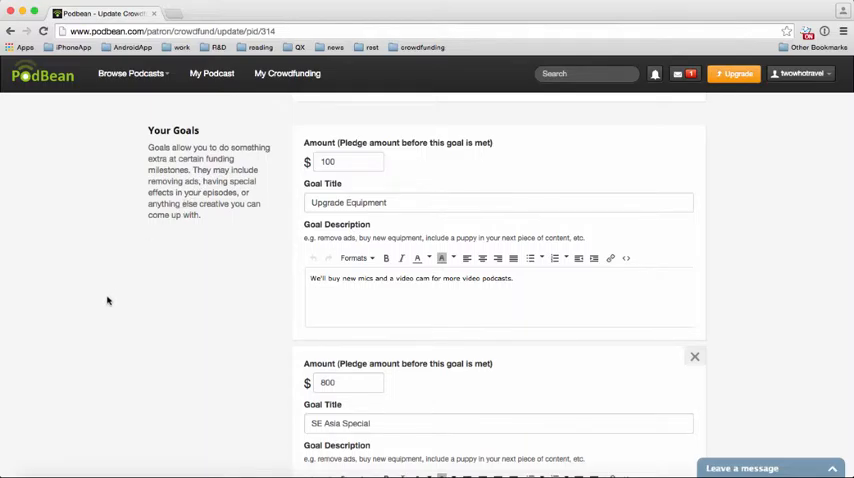
mouse_move(248, 256)
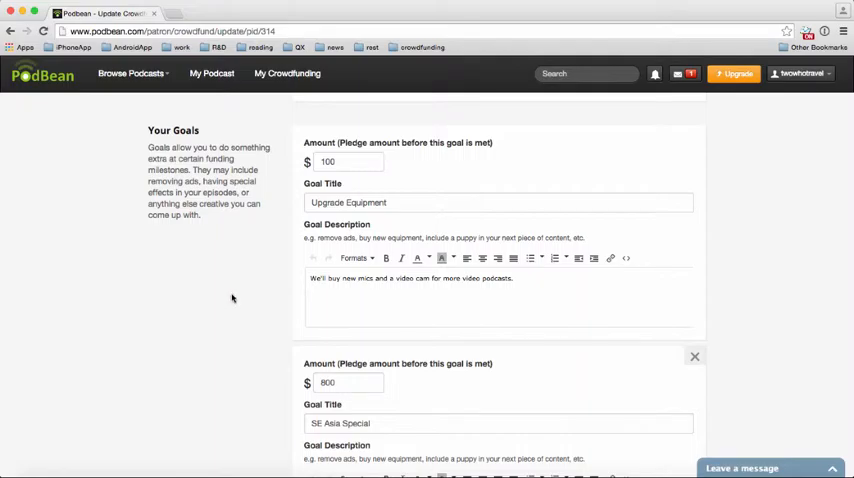
mouse_move(284, 216)
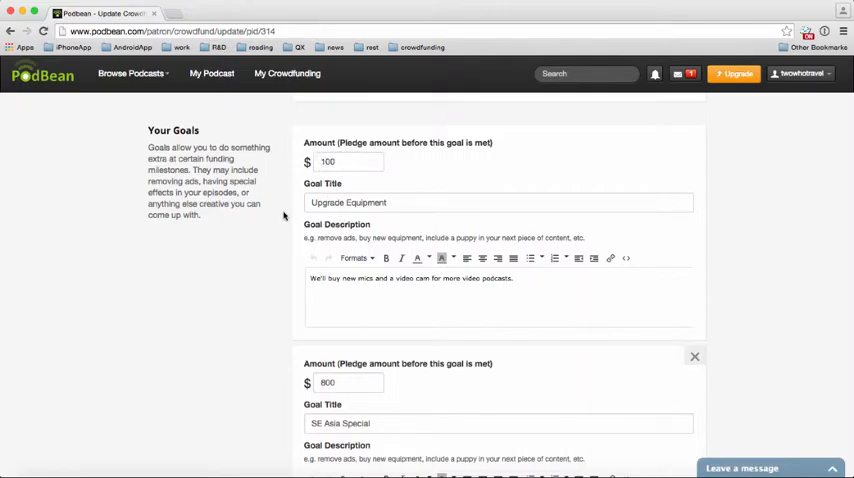
mouse_move(235, 326)
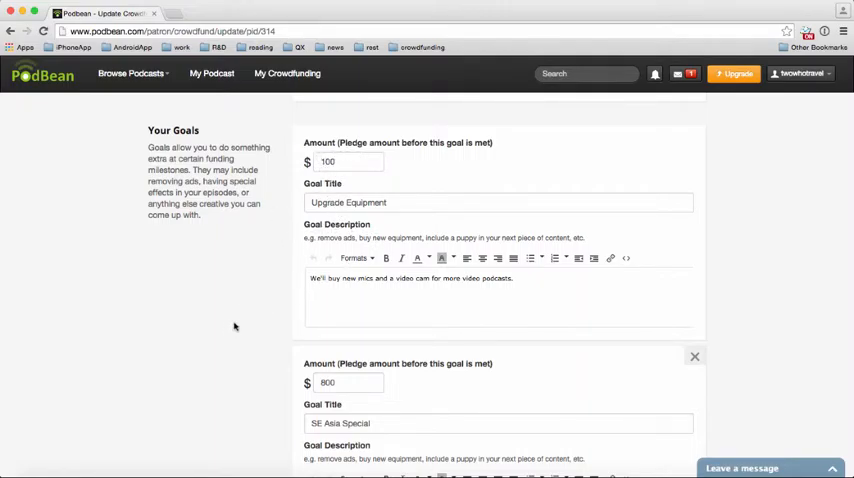
scroll(down, 3)
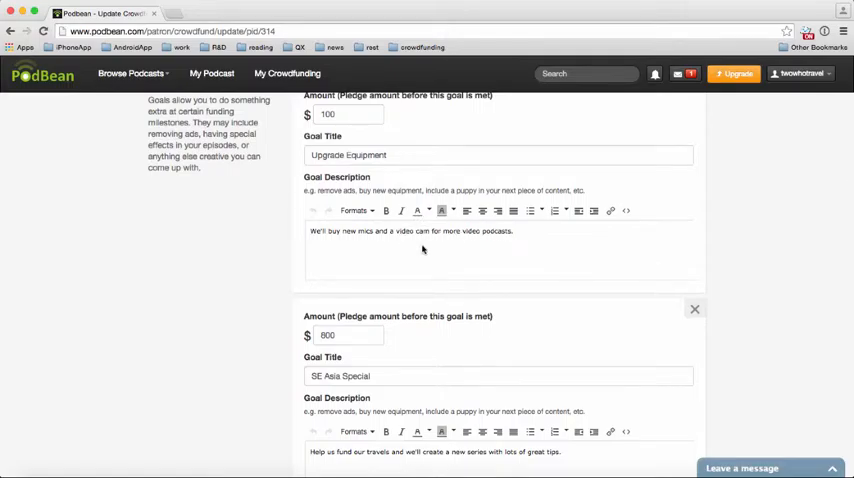
scroll(down, 3)
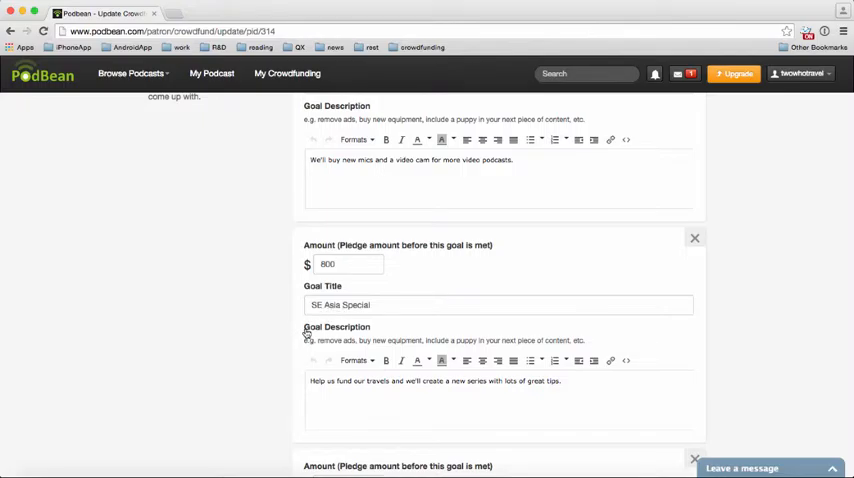
scroll(down, 3)
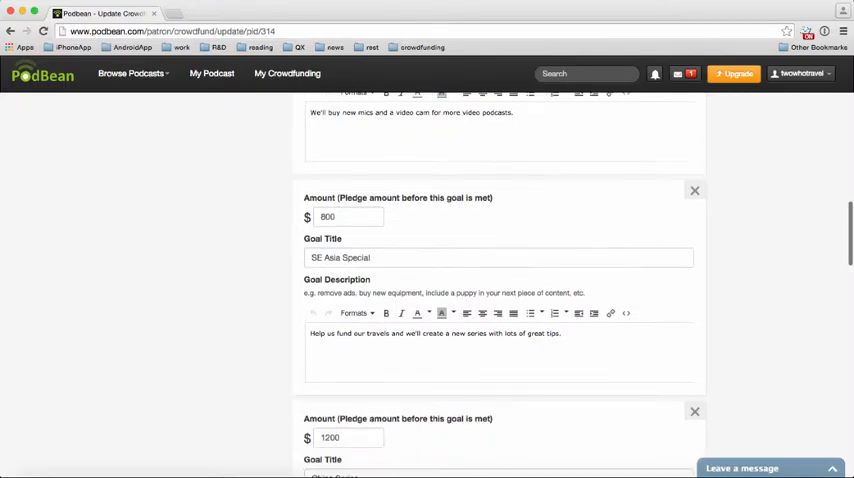
mouse_move(259, 330)
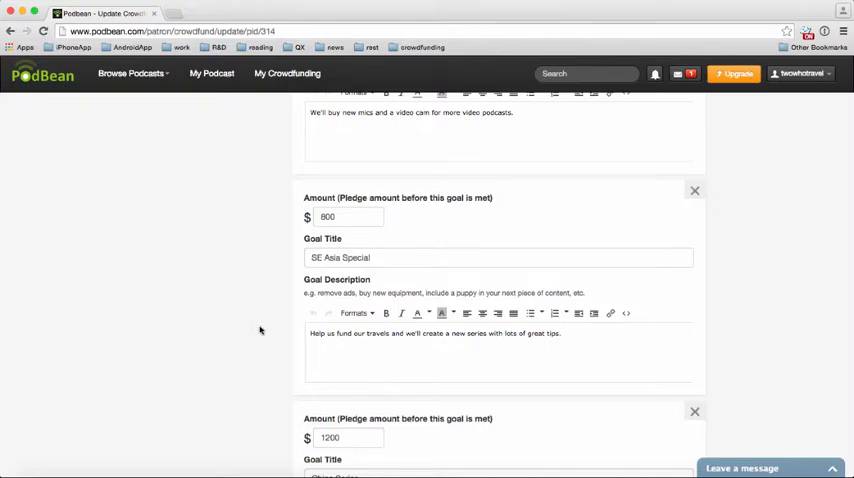
scroll(down, 3)
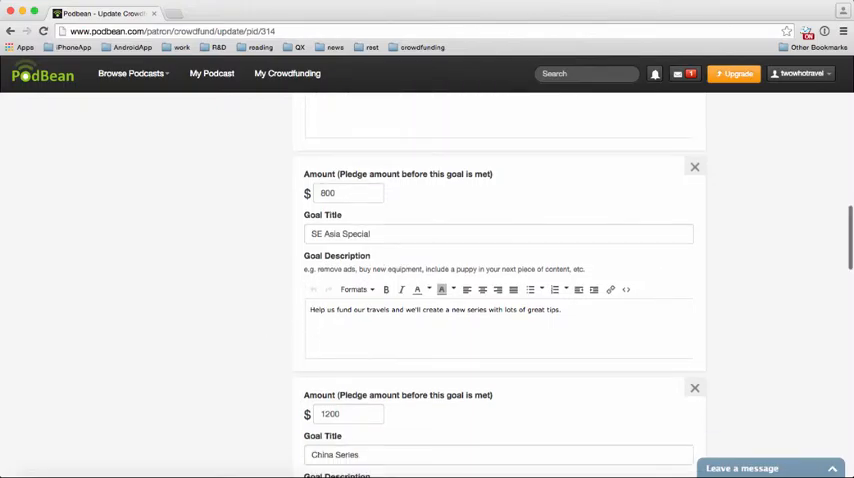
scroll(down, 3)
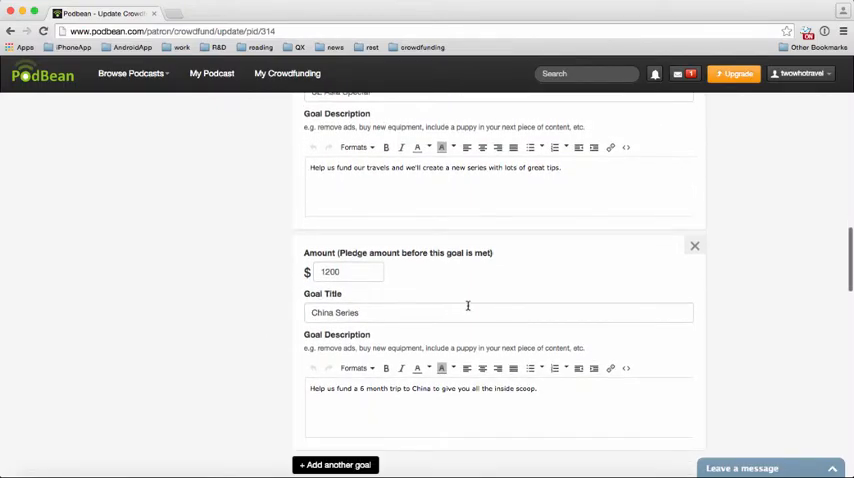
scroll(down, 3)
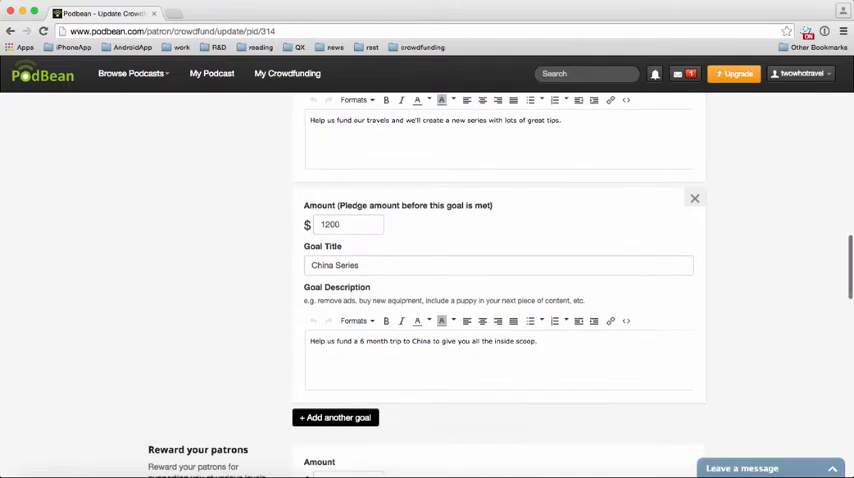
scroll(down, 3)
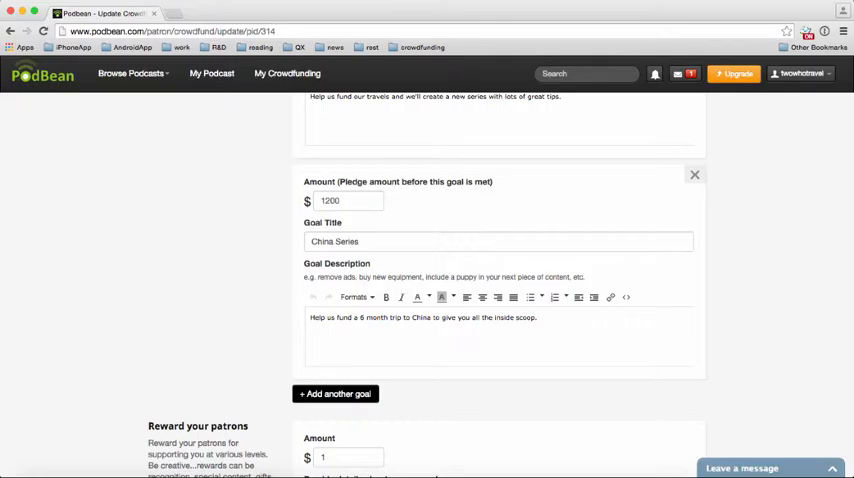
scroll(down, 3)
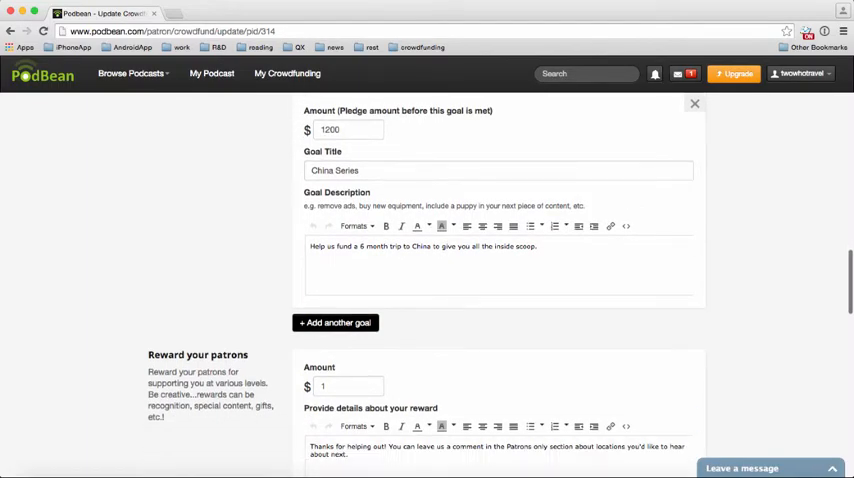
scroll(down, 3)
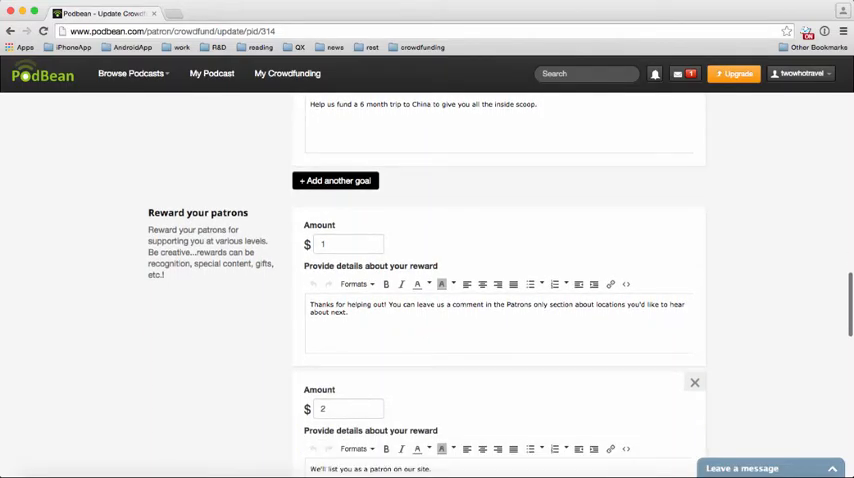
scroll(down, 3)
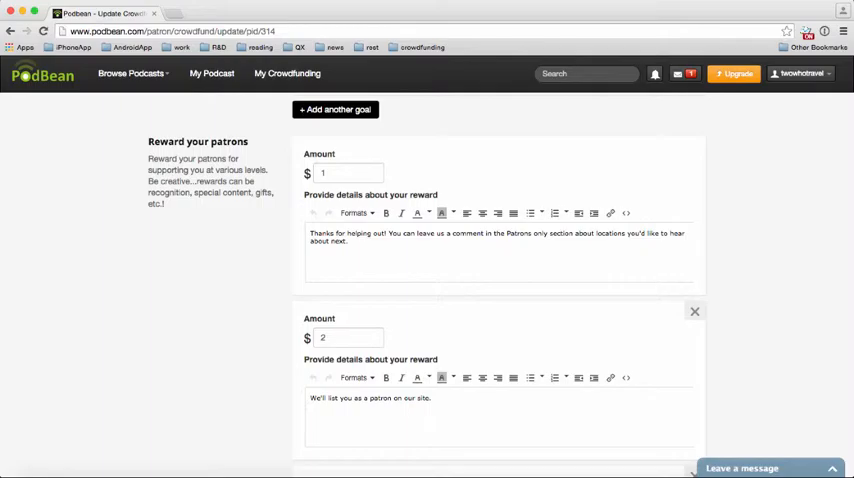
scroll(down, 3)
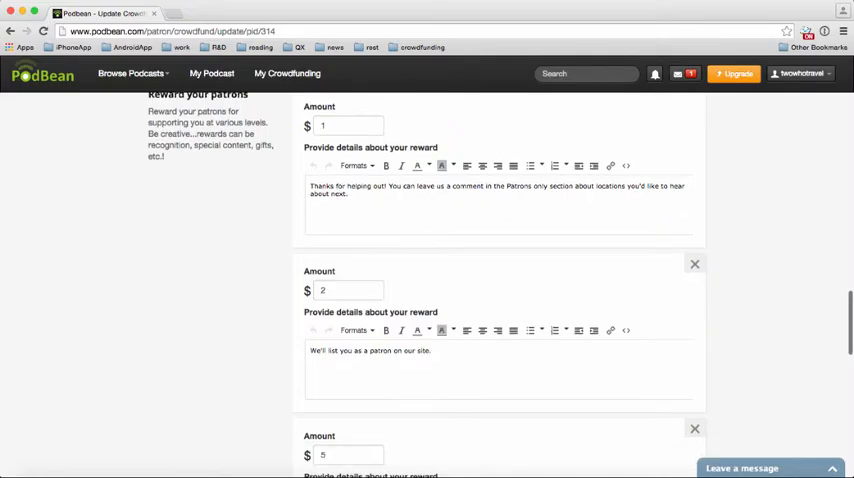
scroll(down, 3)
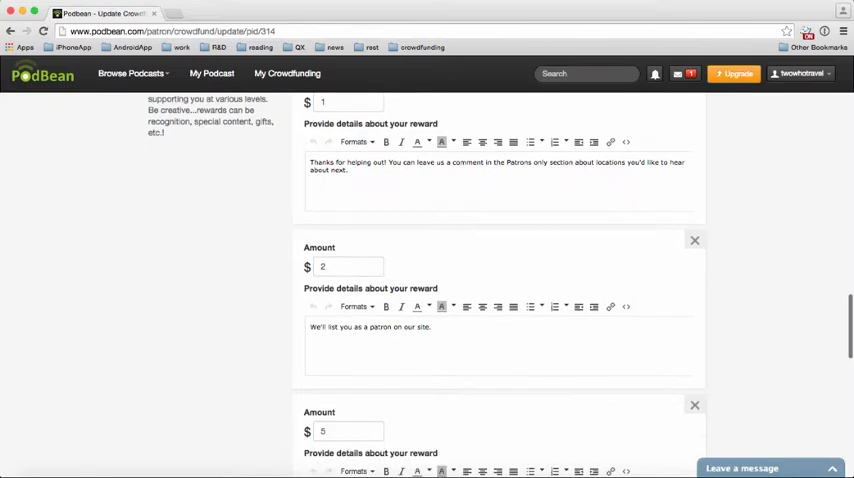
scroll(down, 3)
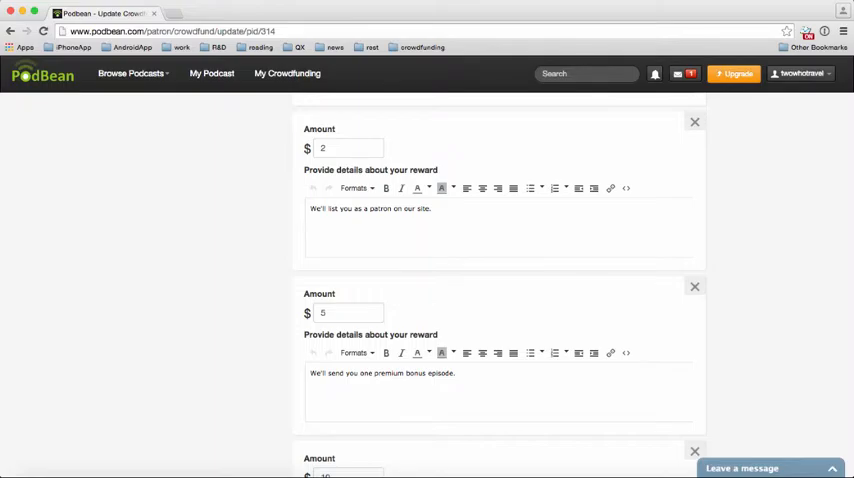
scroll(down, 3)
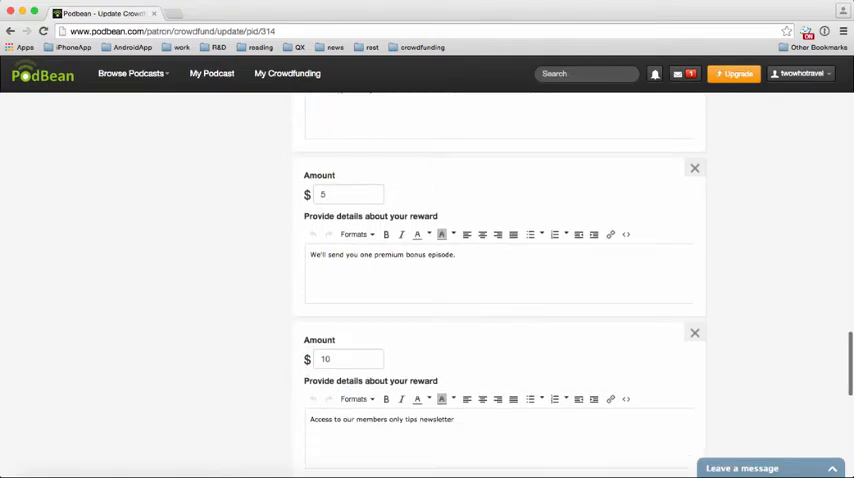
scroll(up, 3)
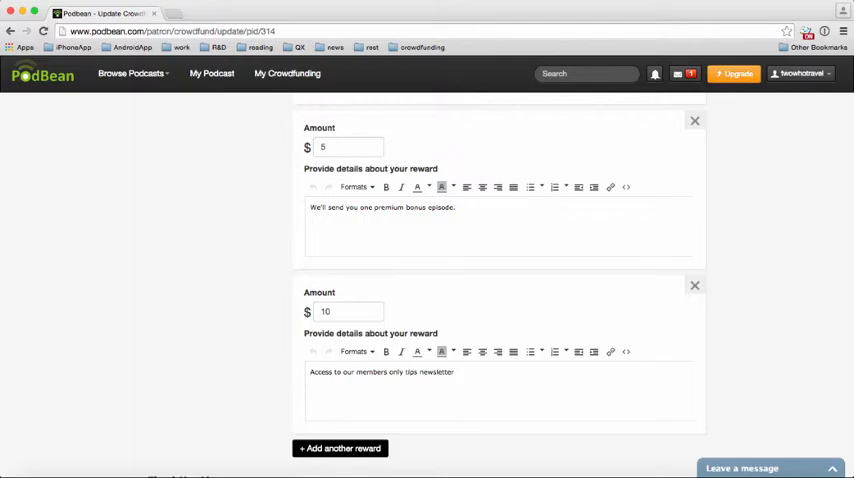
scroll(down, 3)
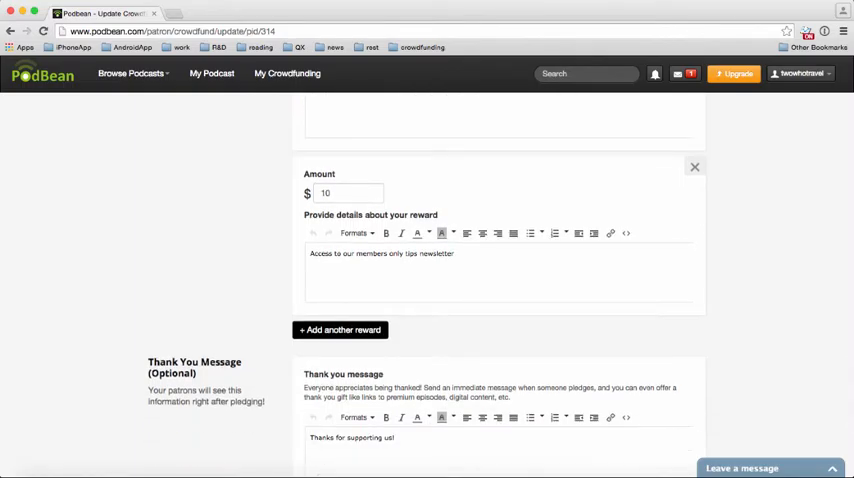
Step: Save the campaign form, reaching the Ready to go! confirmation page
scroll(down, 3)
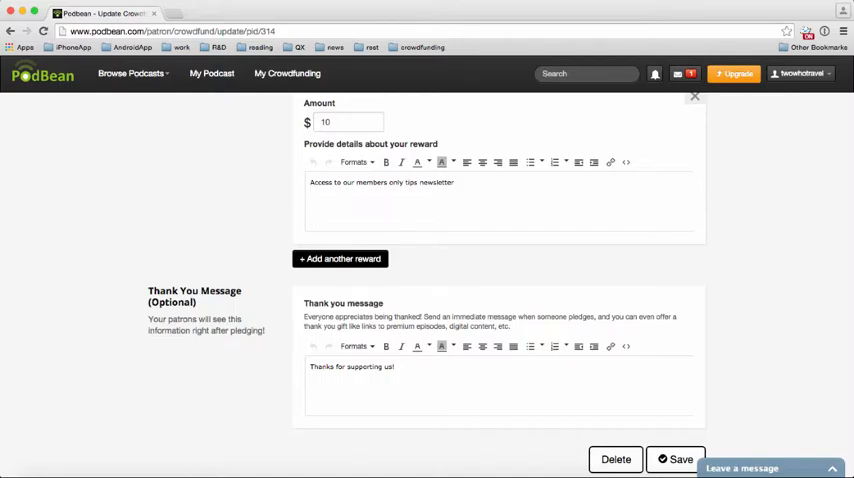
scroll(down, 3)
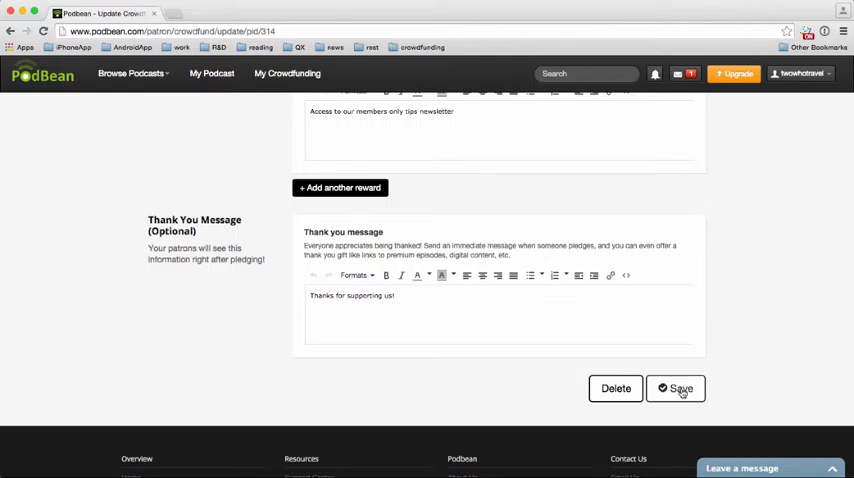
click(676, 388)
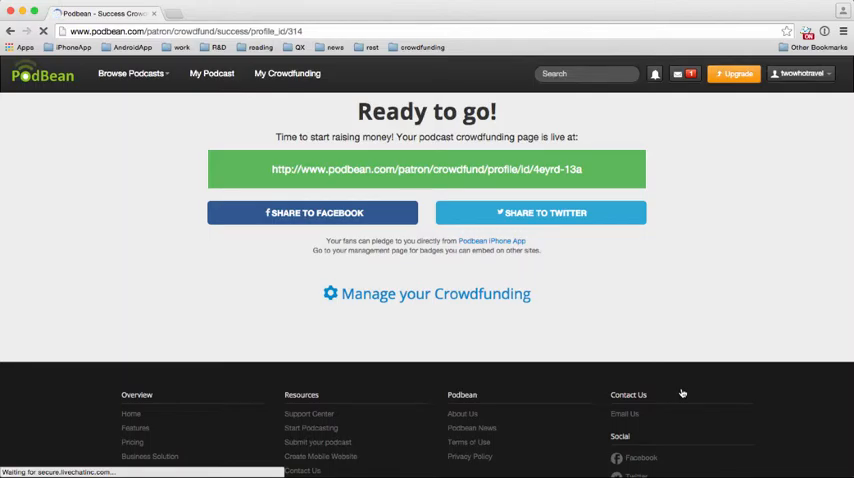
mouse_move(560, 240)
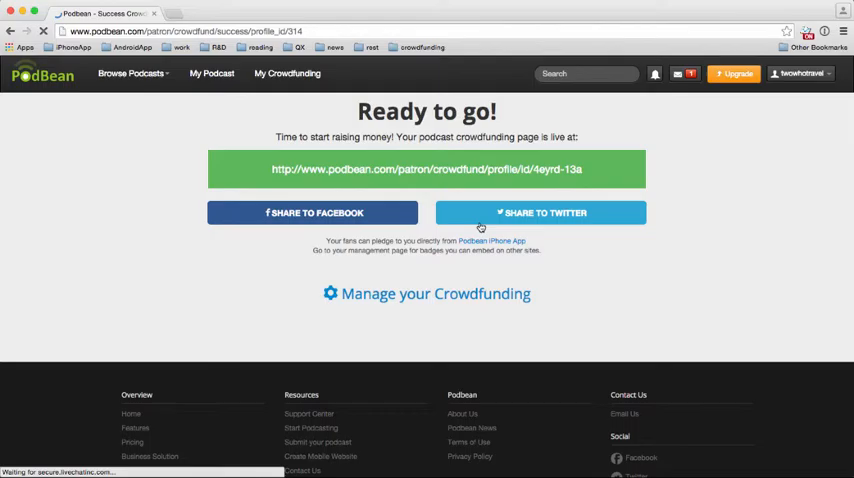
mouse_move(600, 242)
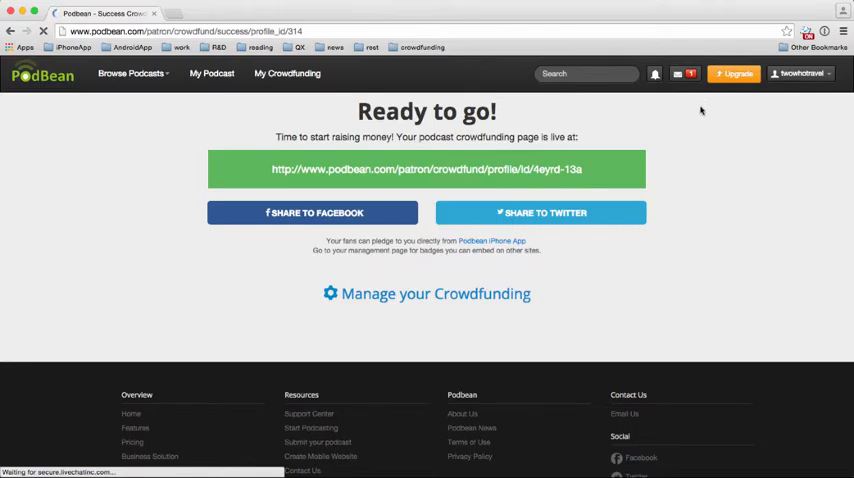
mouse_move(724, 135)
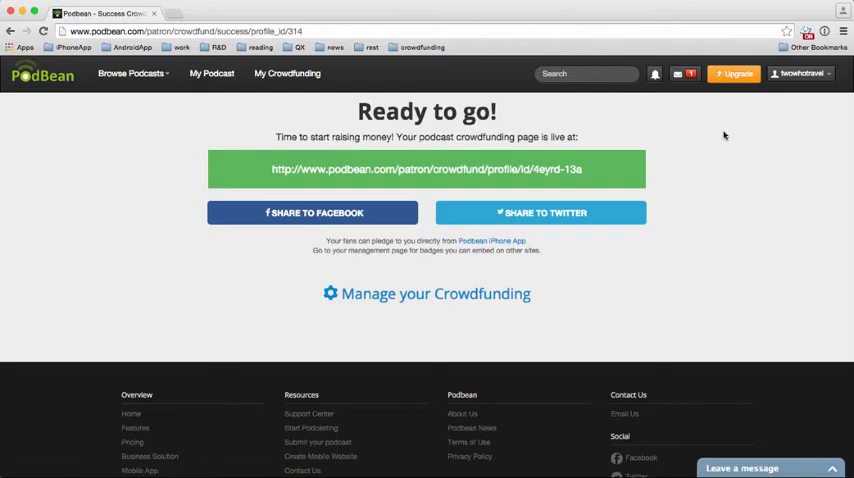
mouse_move(697, 223)
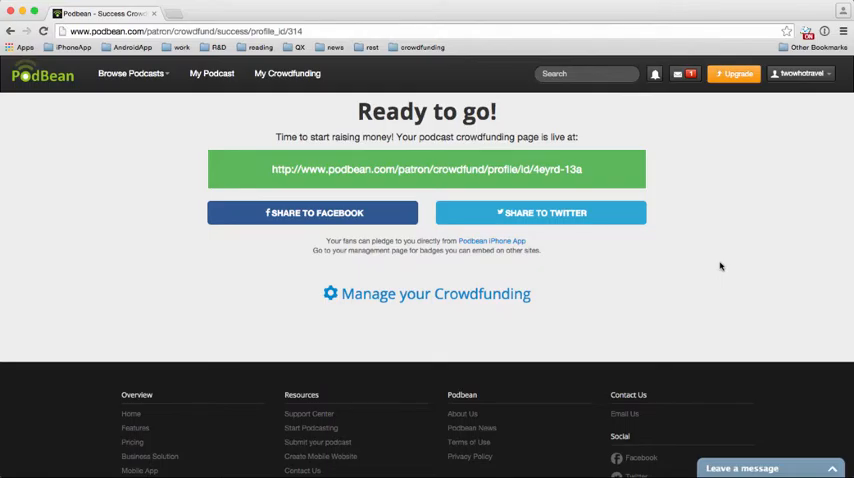
Step: Open the public Two Who Travel crowdfunding page link in a new tab
click(426, 169)
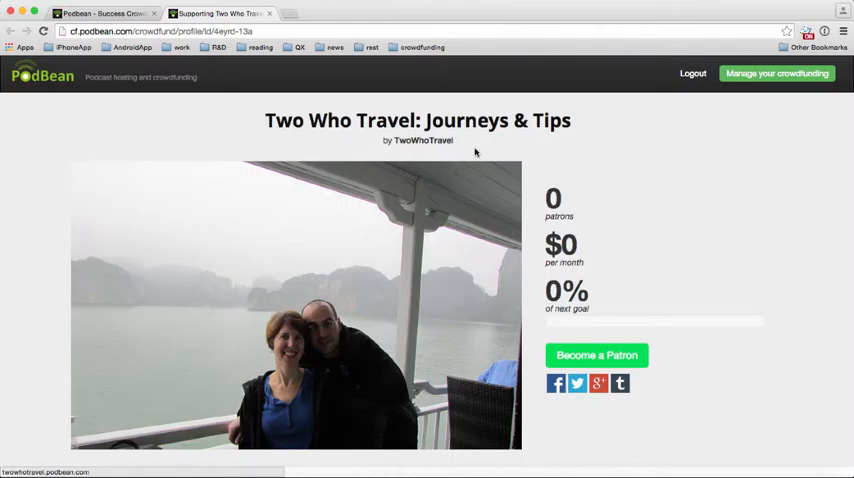
mouse_move(600, 258)
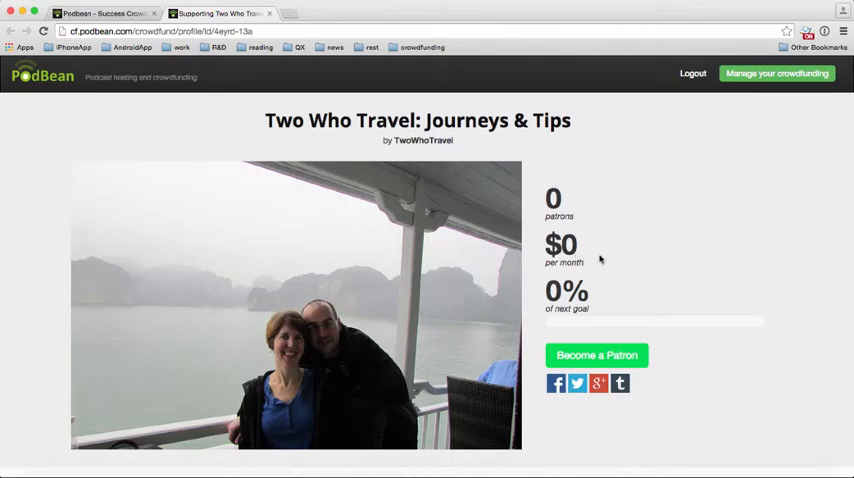
mouse_move(565, 210)
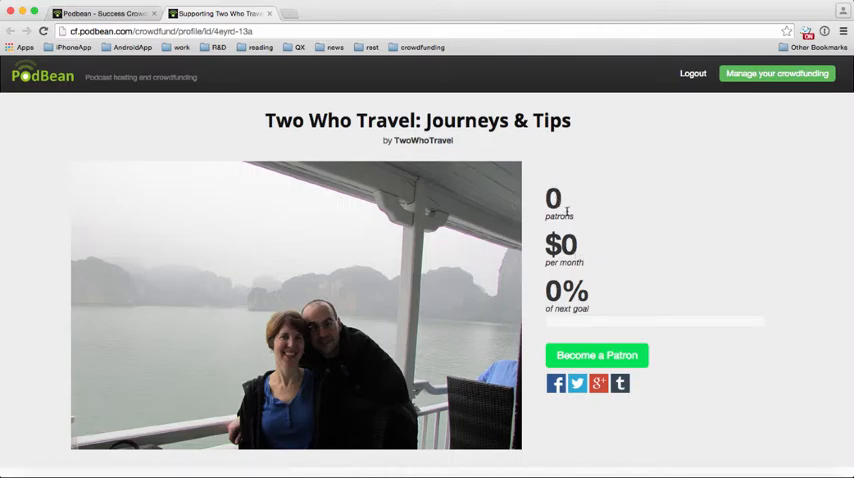
mouse_move(590, 325)
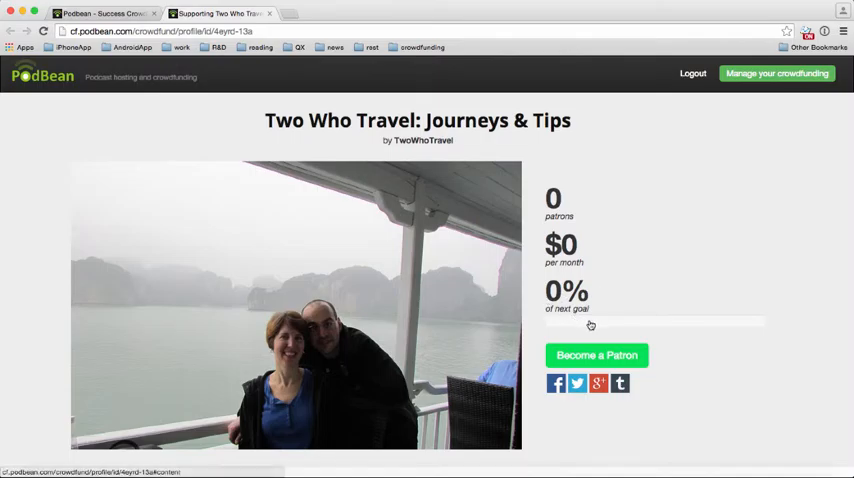
mouse_move(687, 357)
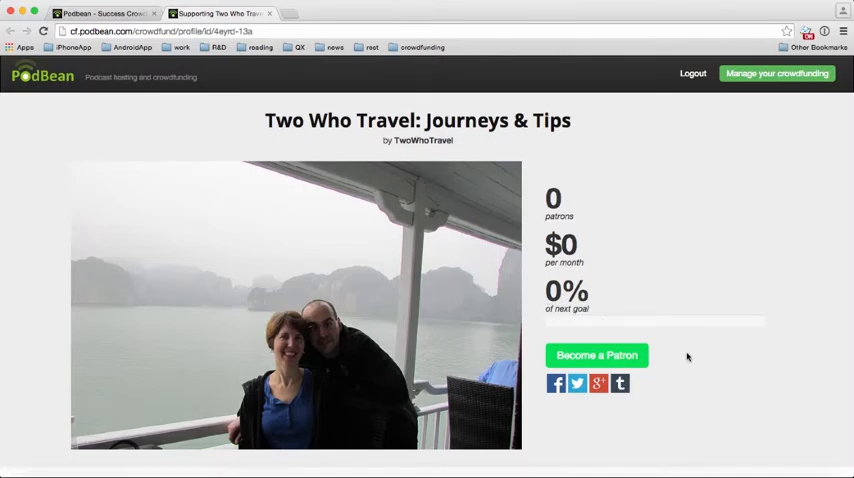
scroll(down, 3)
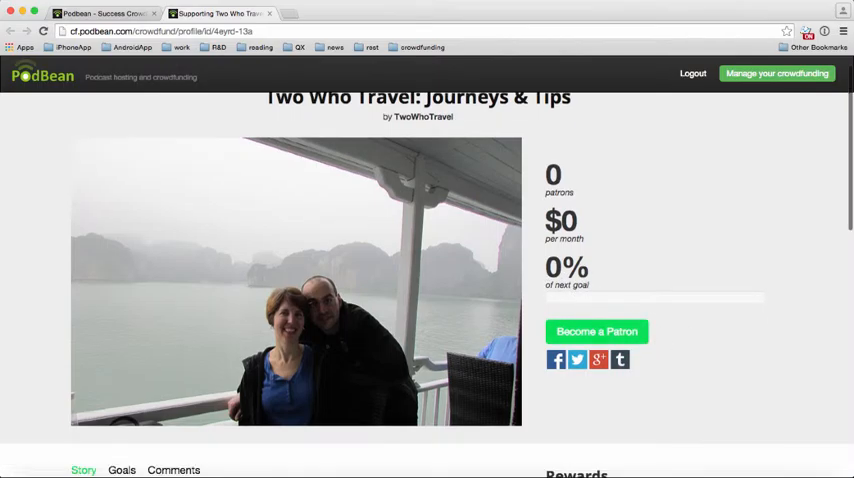
scroll(down, 3)
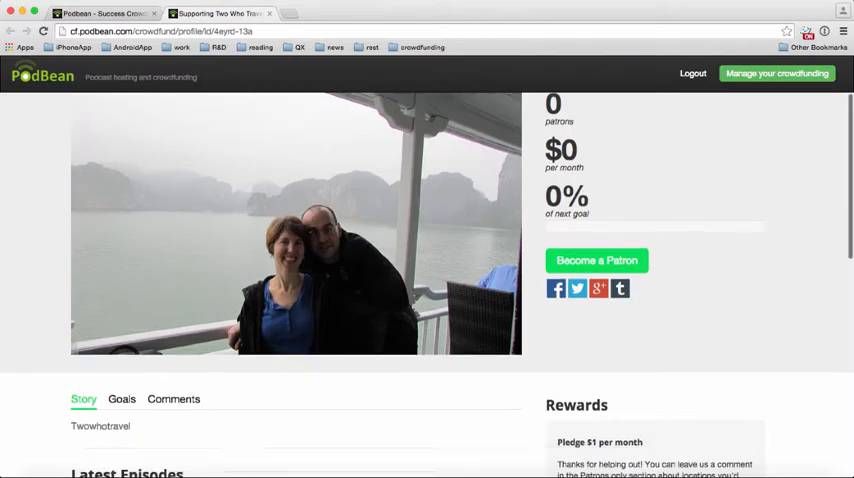
scroll(down, 3)
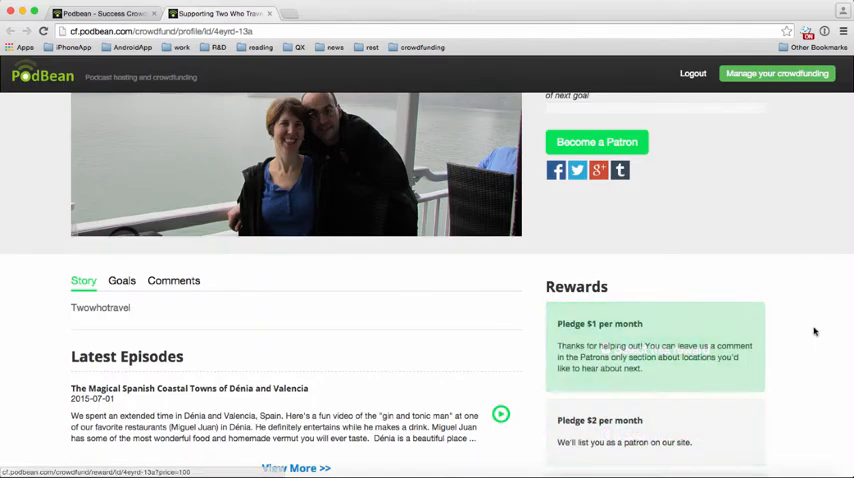
scroll(down, 3)
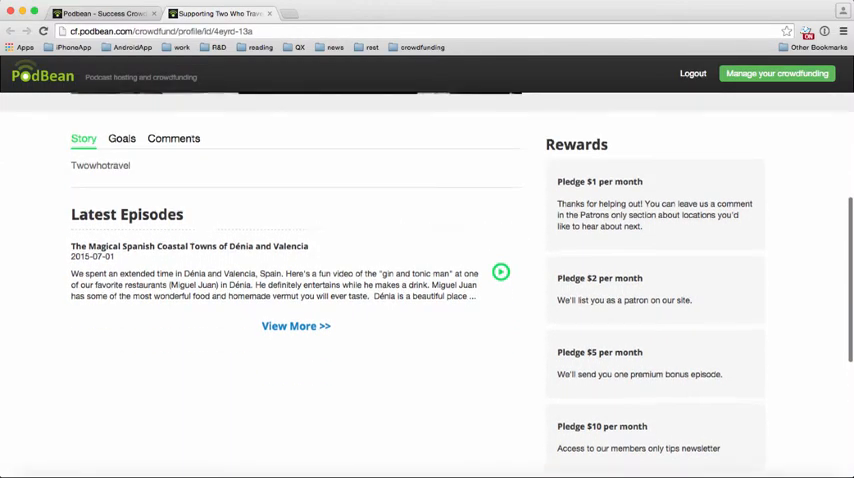
scroll(down, 3)
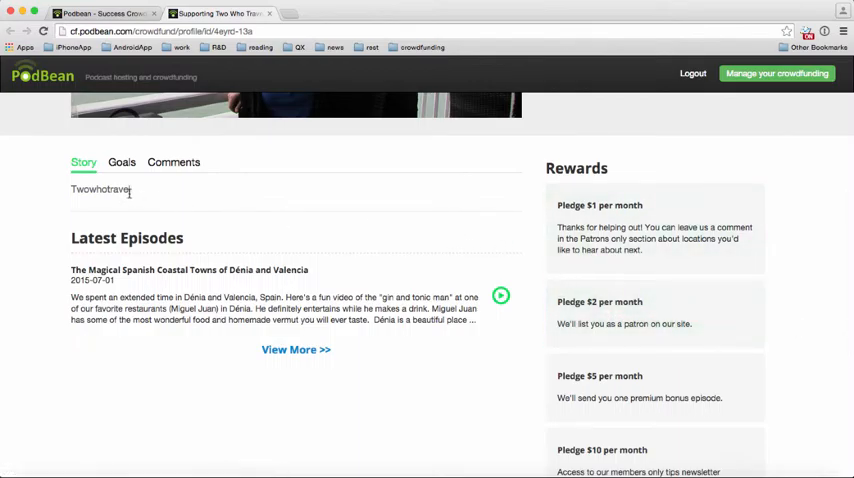
mouse_move(283, 202)
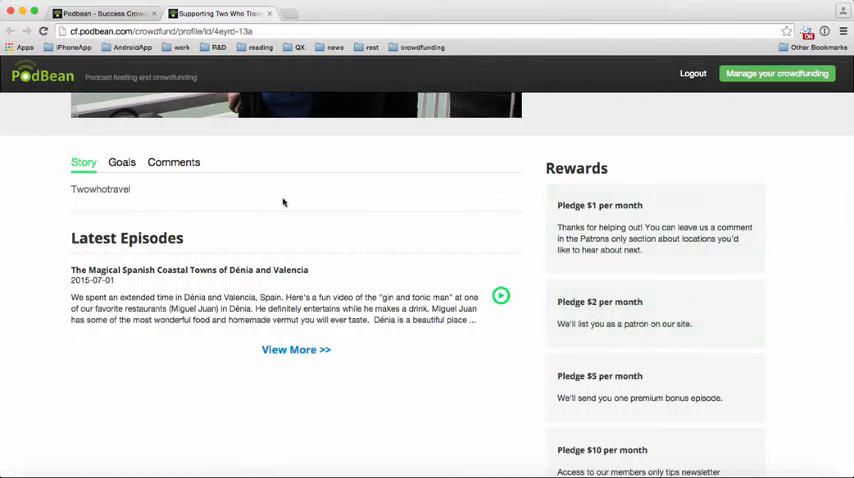
mouse_move(131, 257)
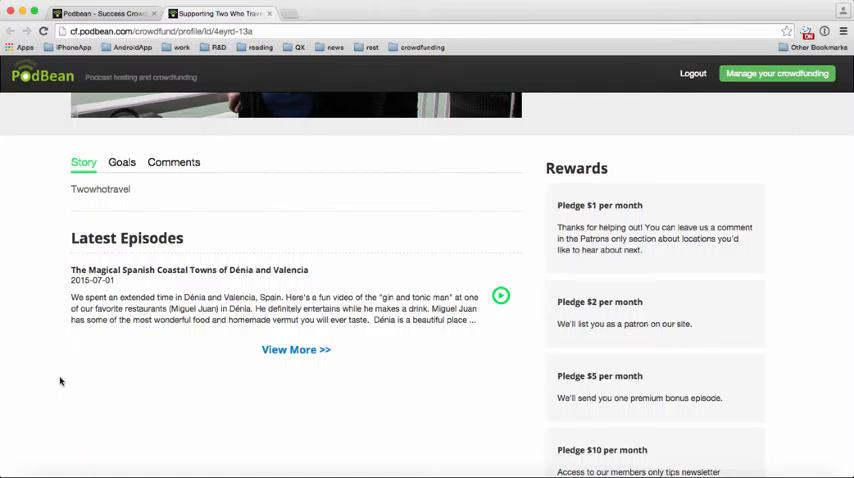
mouse_move(275, 307)
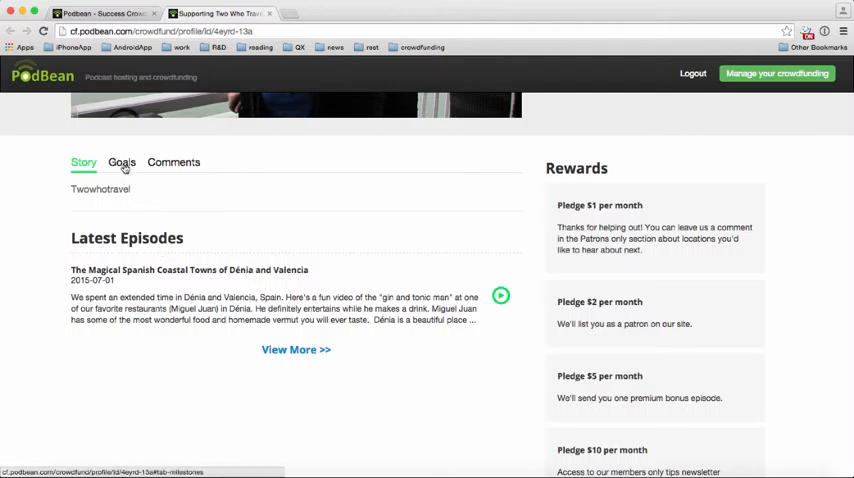
click(121, 162)
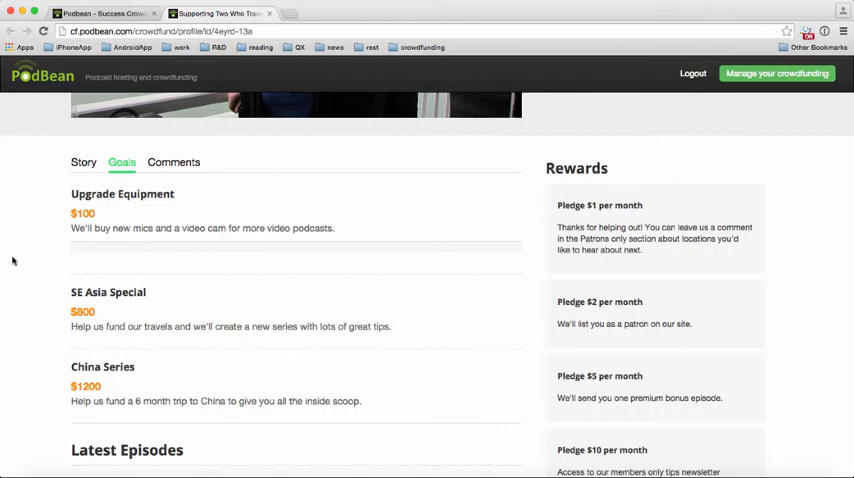
scroll(down, 3)
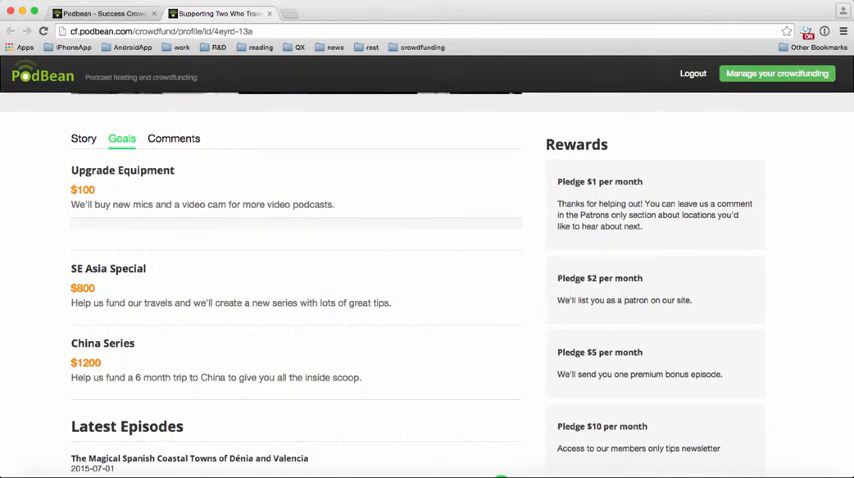
click(173, 138)
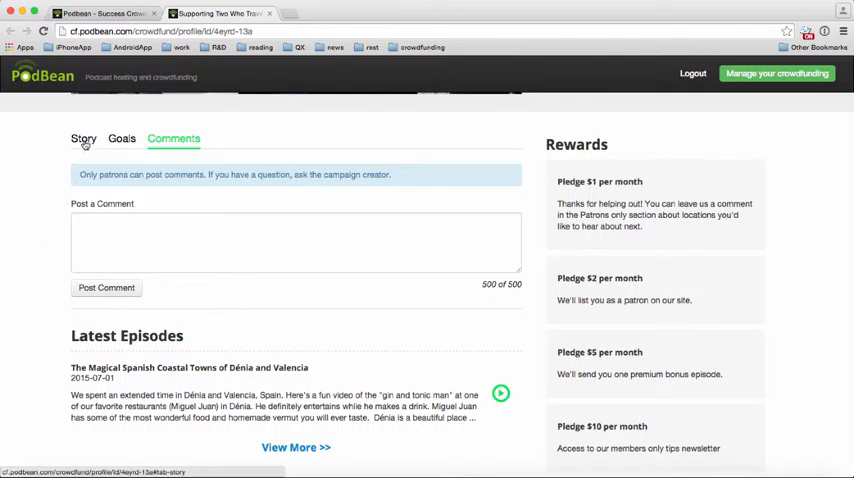
click(83, 138)
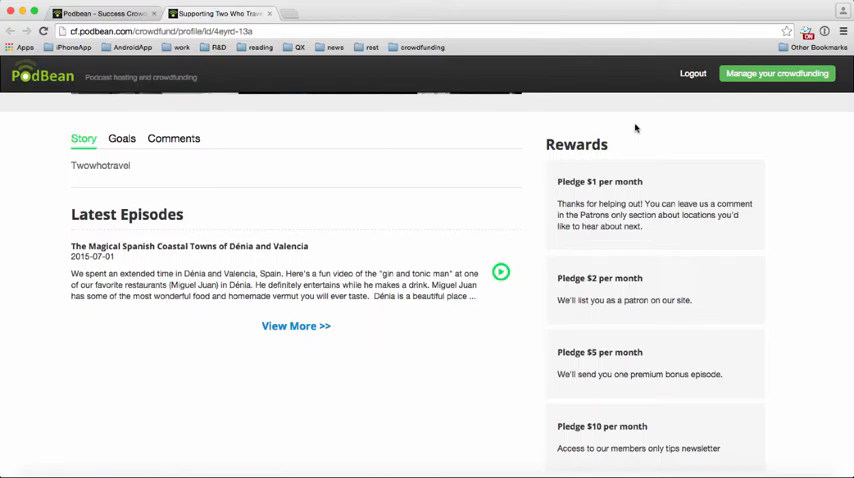
scroll(up, 3)
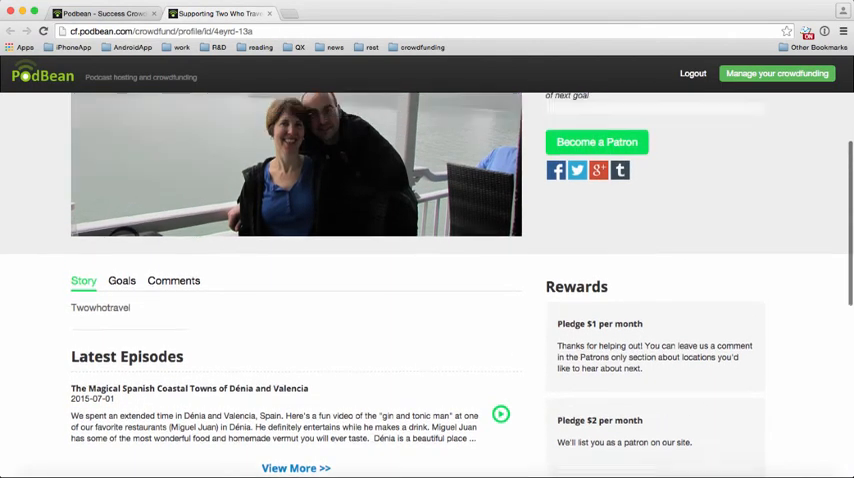
scroll(up, 3)
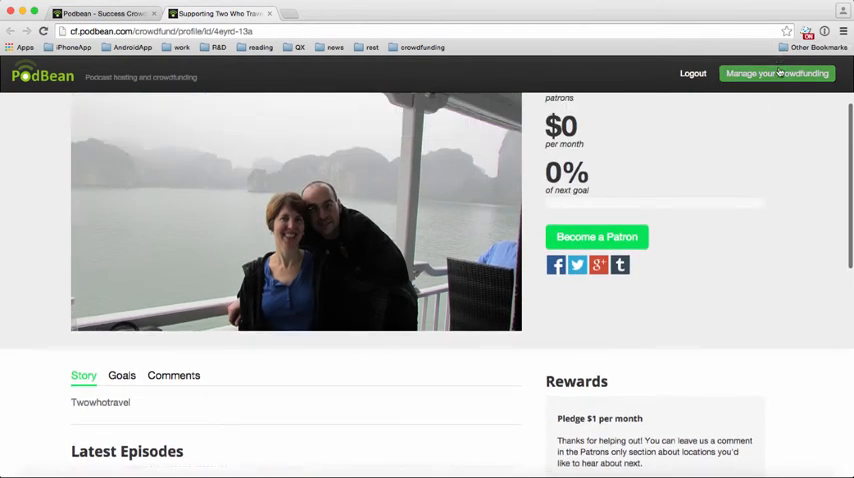